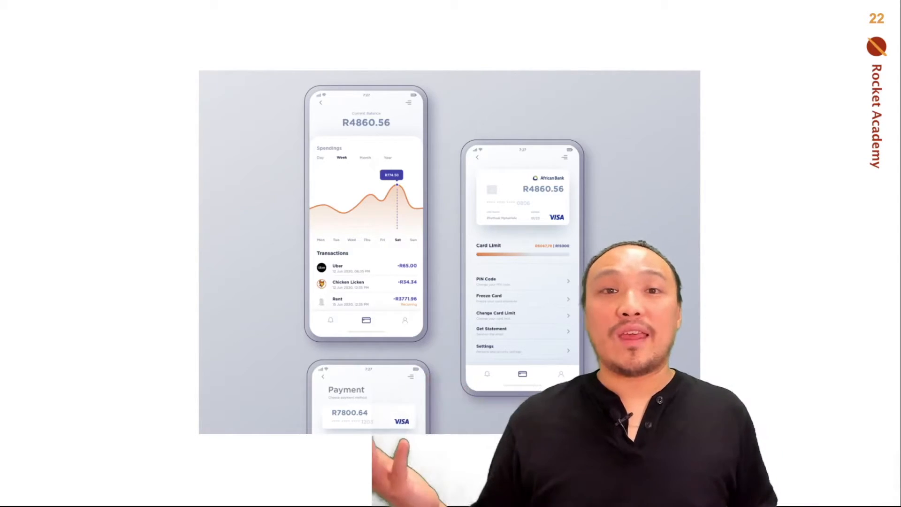
key(right)
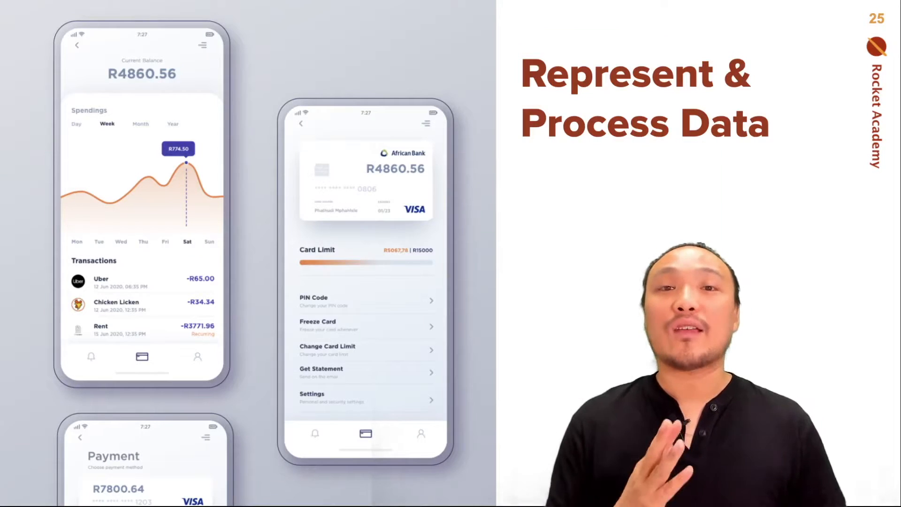